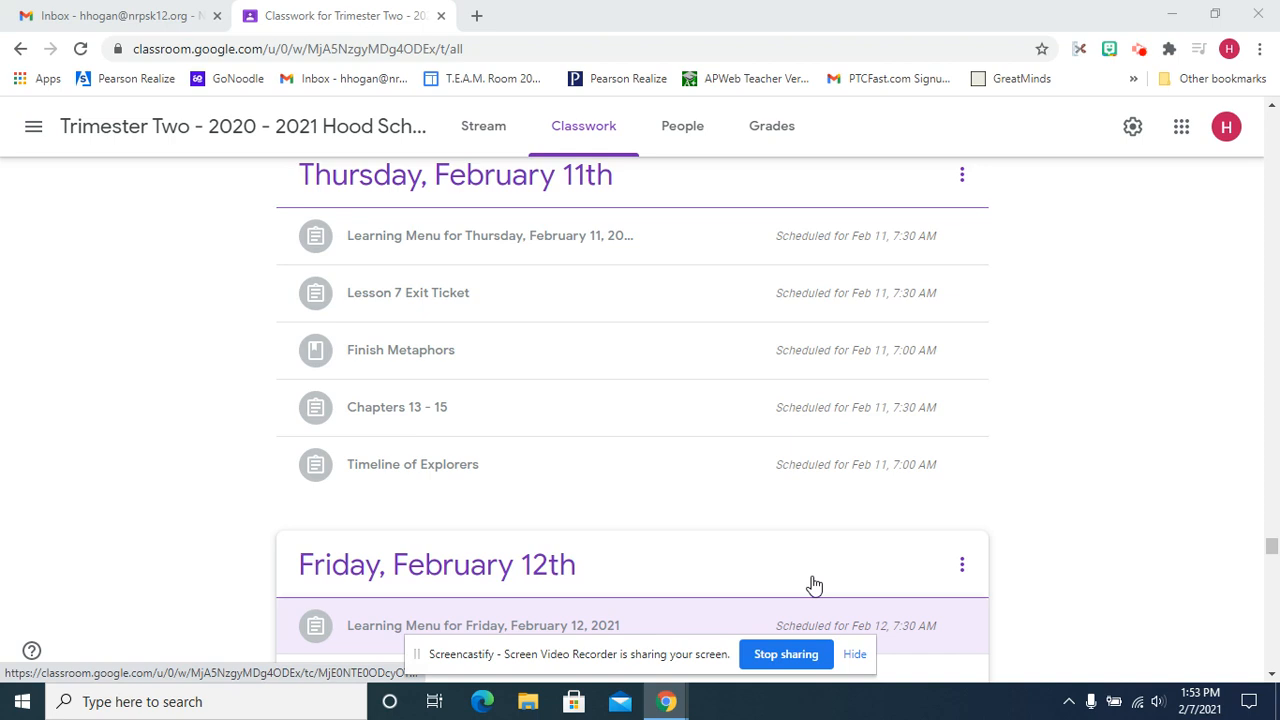
Step: Expand the Thursday, February 11 Learning Menu post to reveal its attached slides
left_click(490, 235)
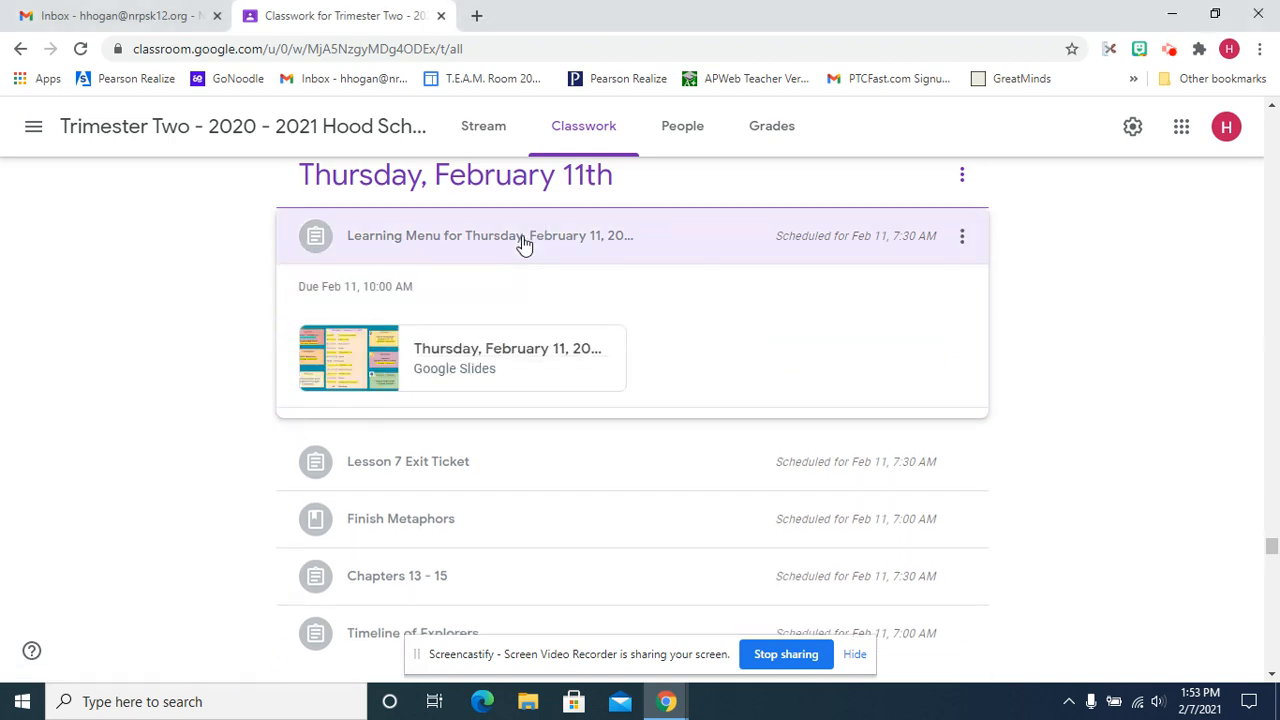
Step: Open the attached Thursday, February 11 learning menu slides in a new tab
left_click(349, 357)
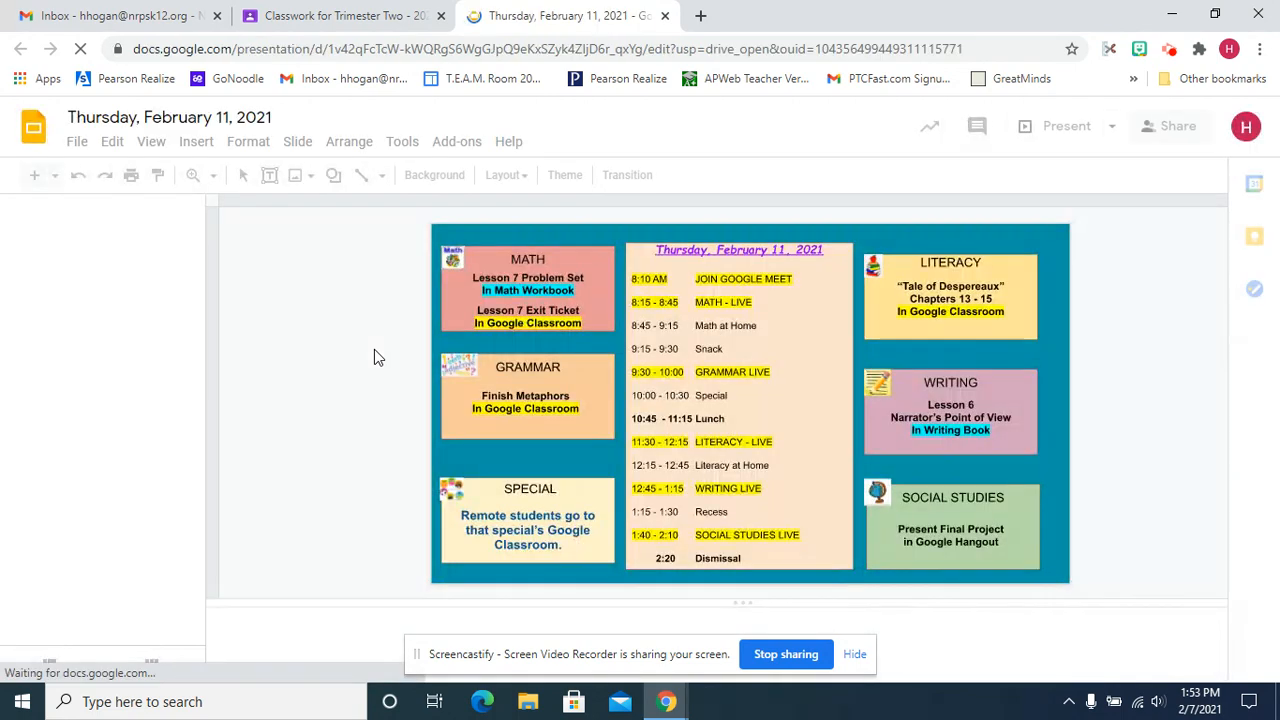
left_click(345, 15)
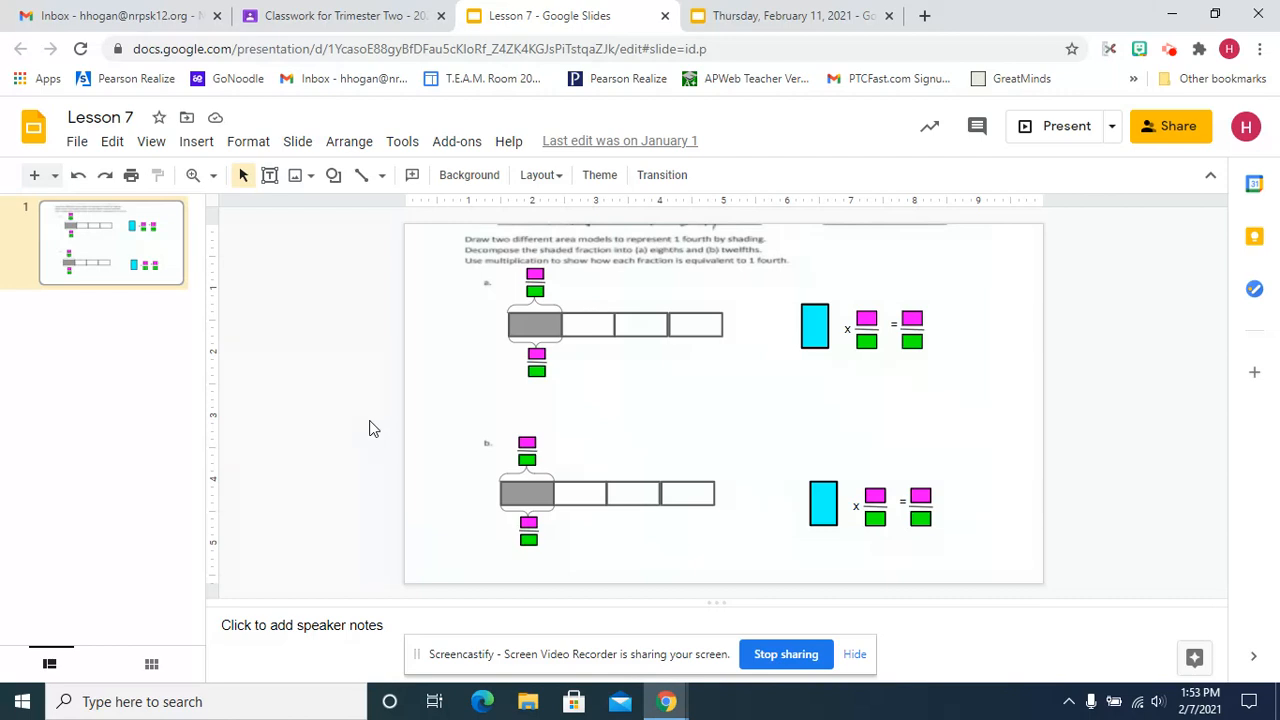
mouse_move(578, 315)
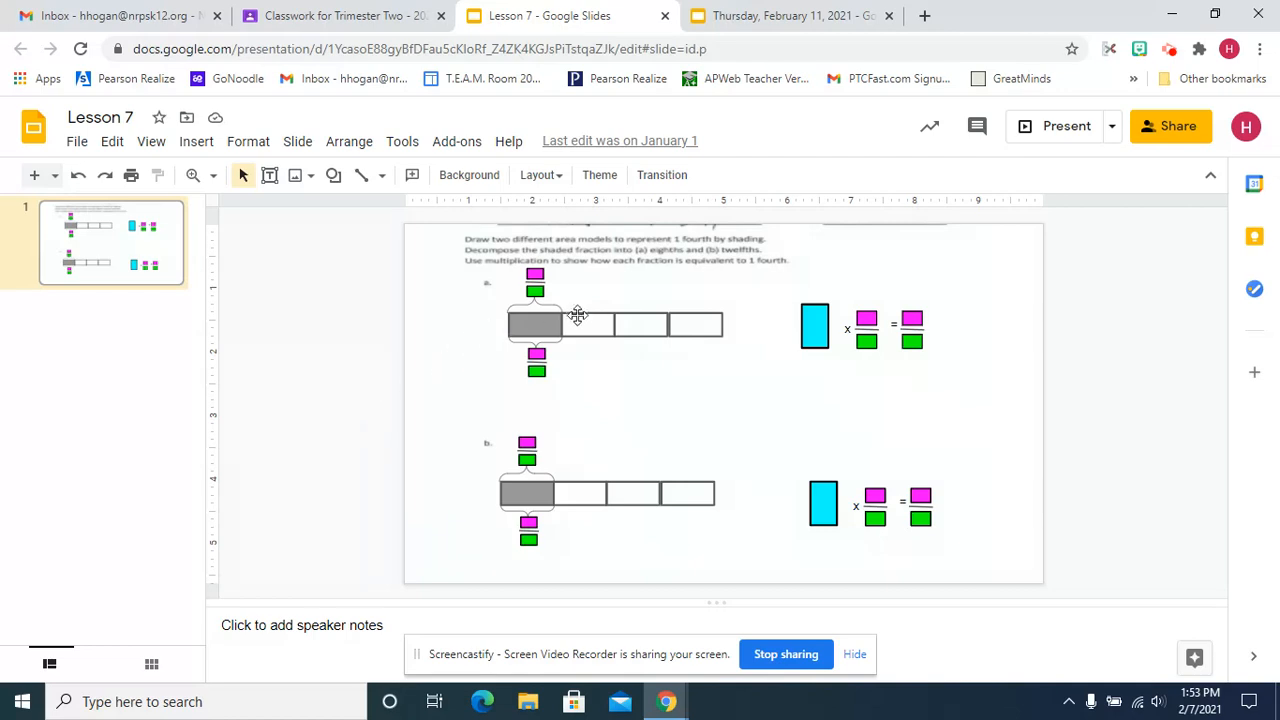
mouse_move(848, 333)
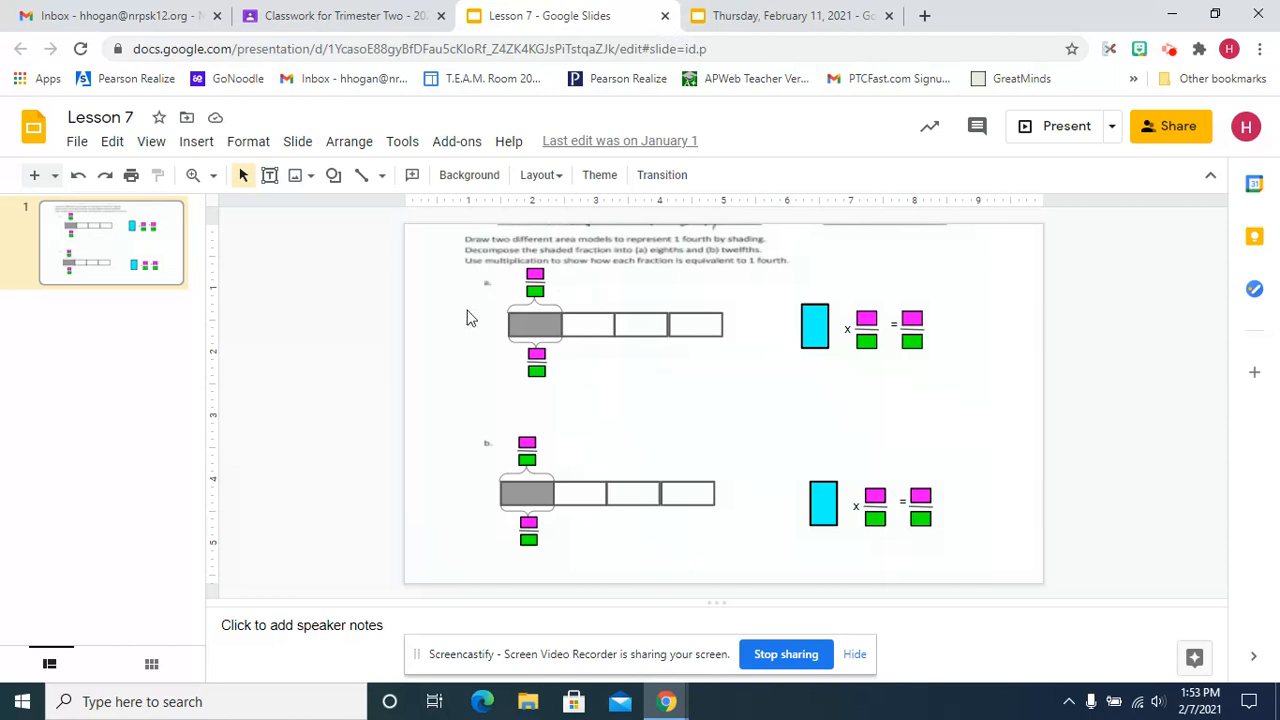
mouse_move(705, 473)
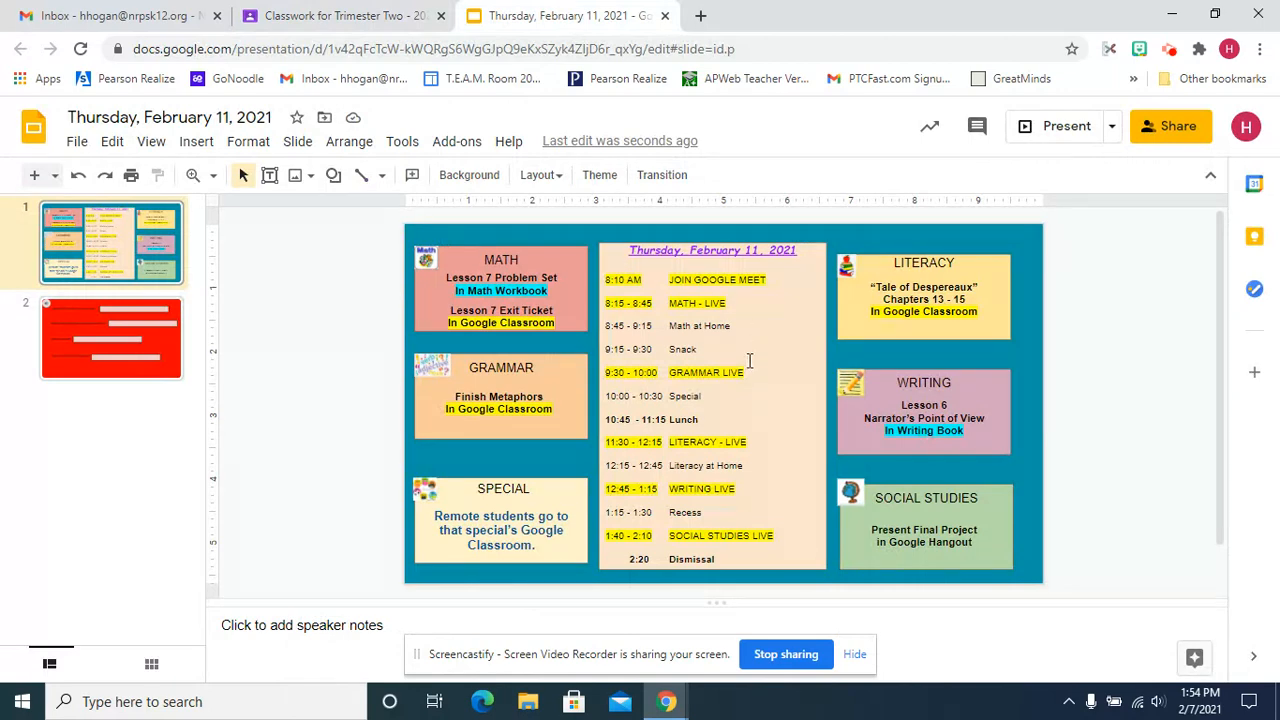
mouse_move(540, 417)
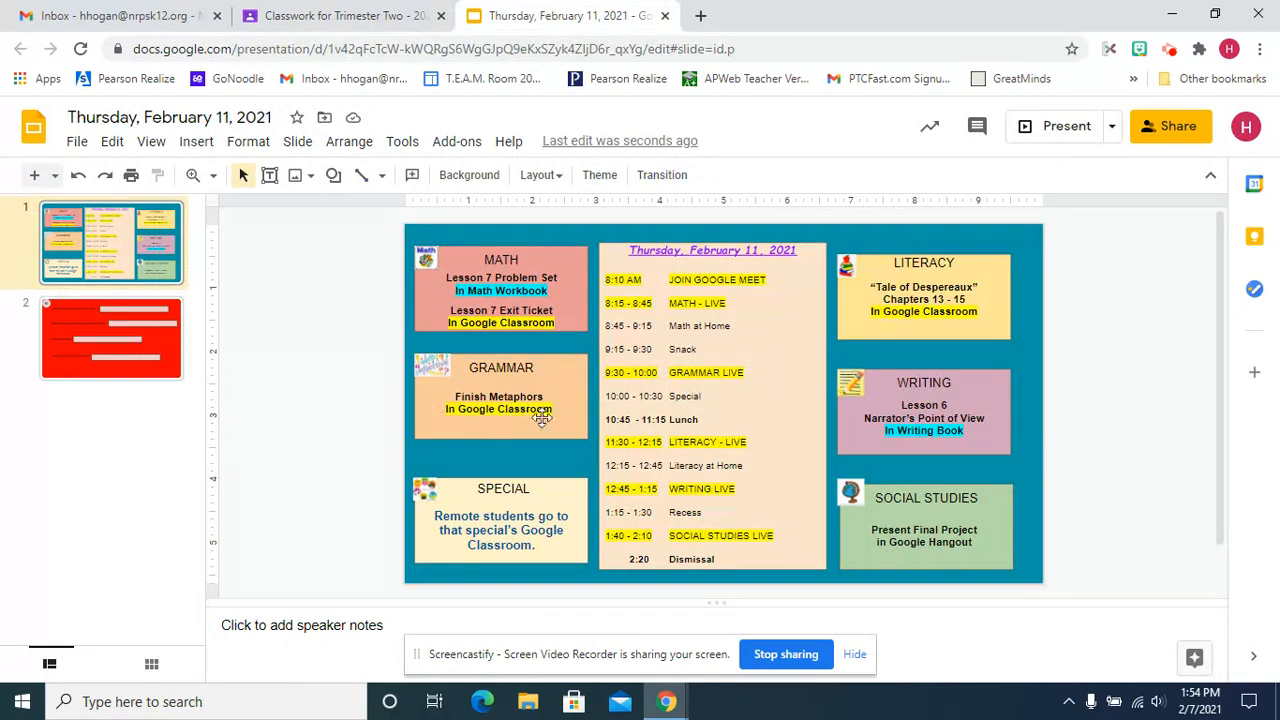
Step: Follow the grammar link to the Metaphors practice slides and view the Verb-Based Metaphors slide
left_click(345, 16)
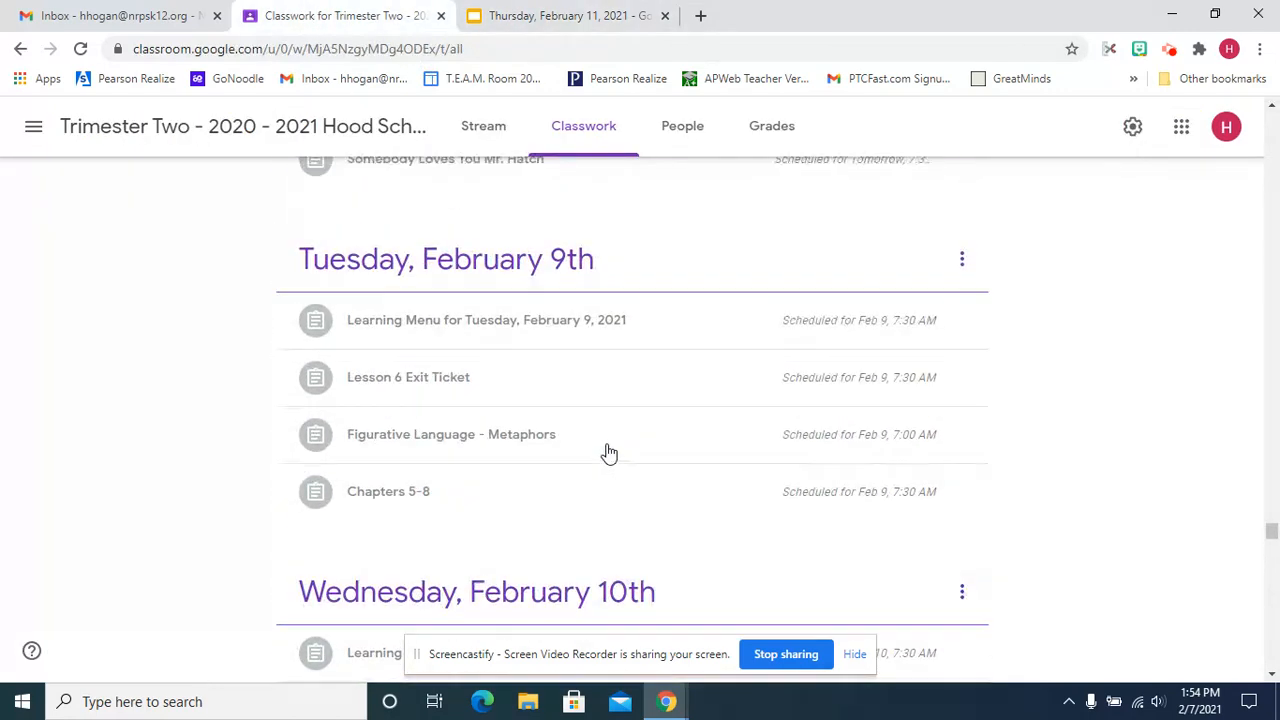
left_click(451, 434)
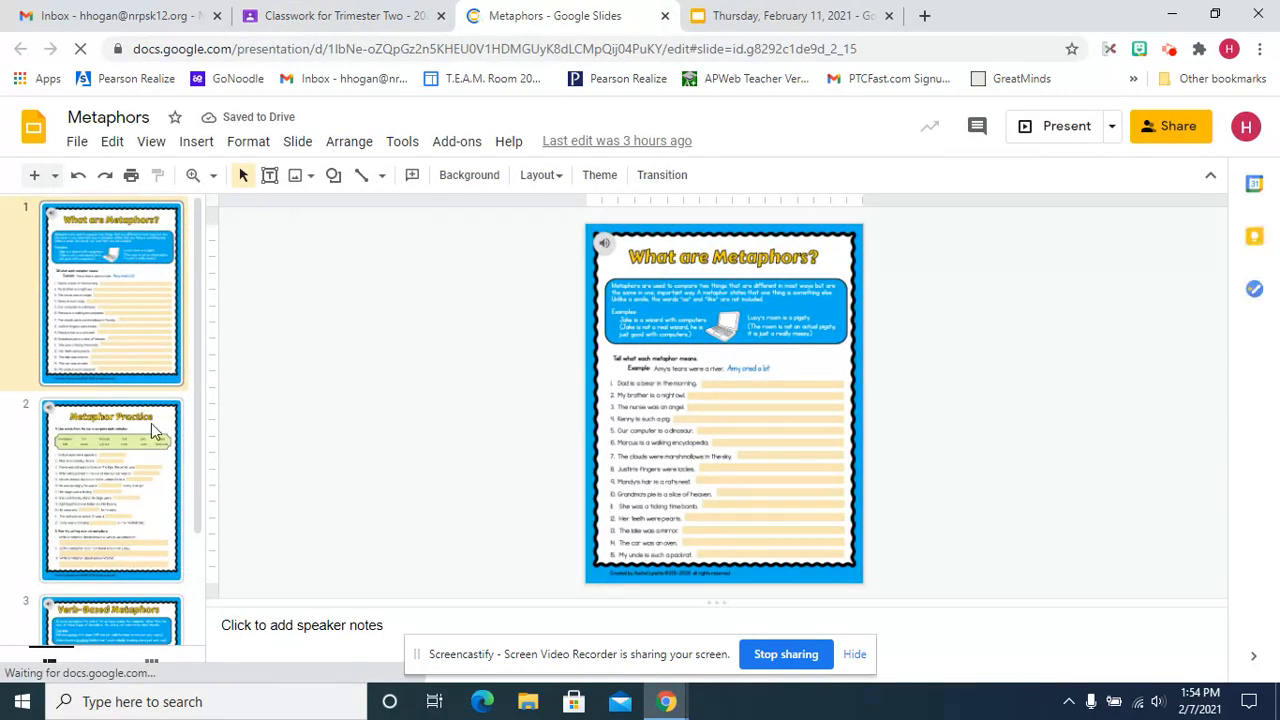
left_click(111, 488)
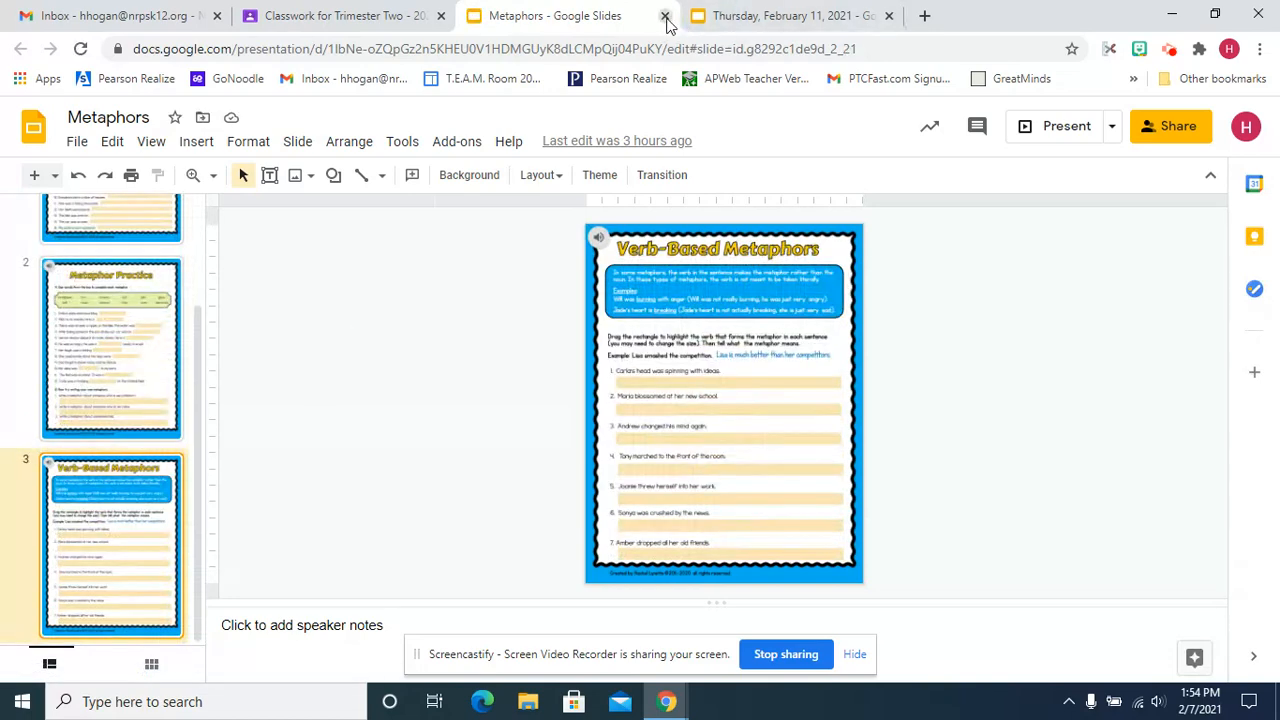
Step: Close the Metaphors deck and return through the learning menu to the Classroom assignments
left_click(664, 16)
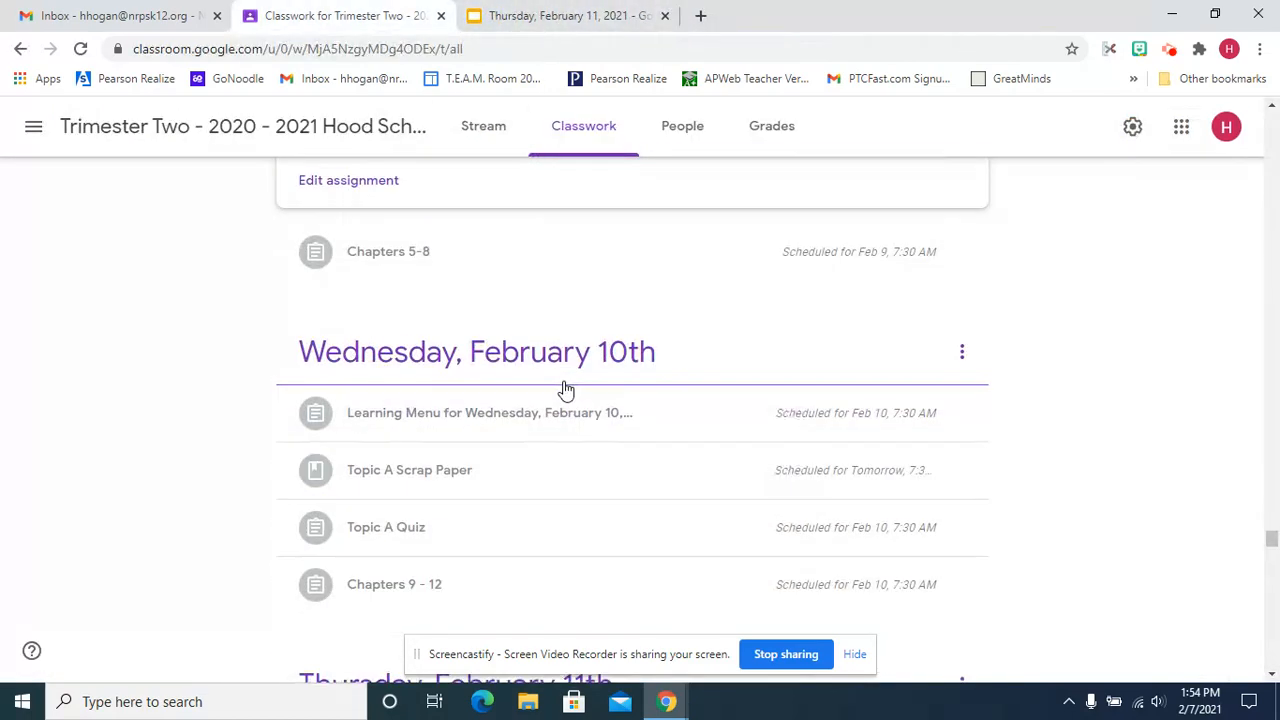
left_click(560, 15)
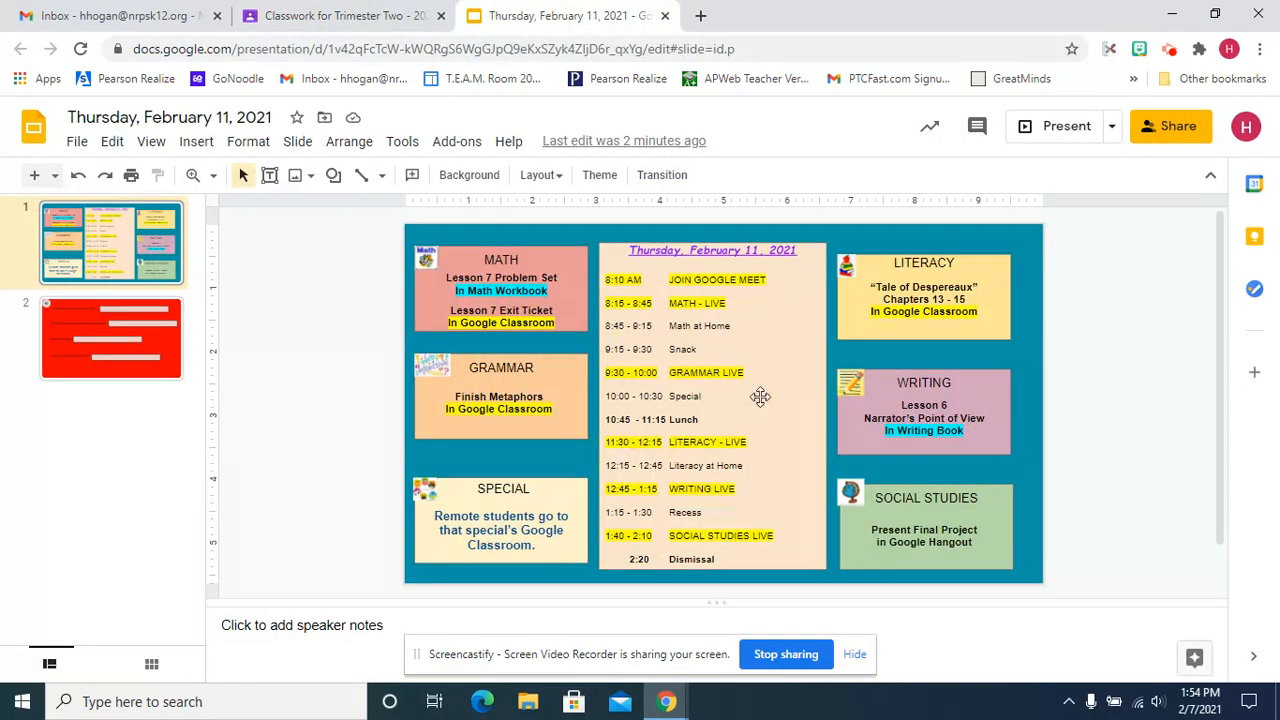
mouse_move(345, 15)
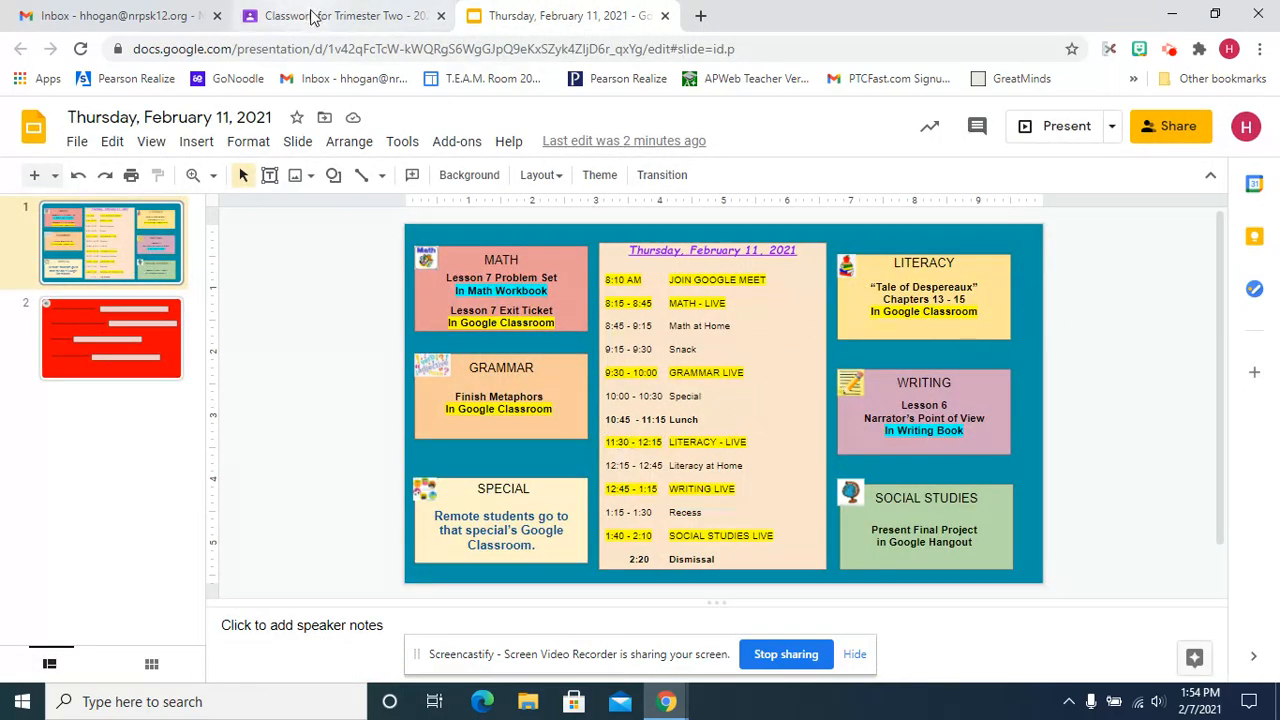
left_click(345, 15)
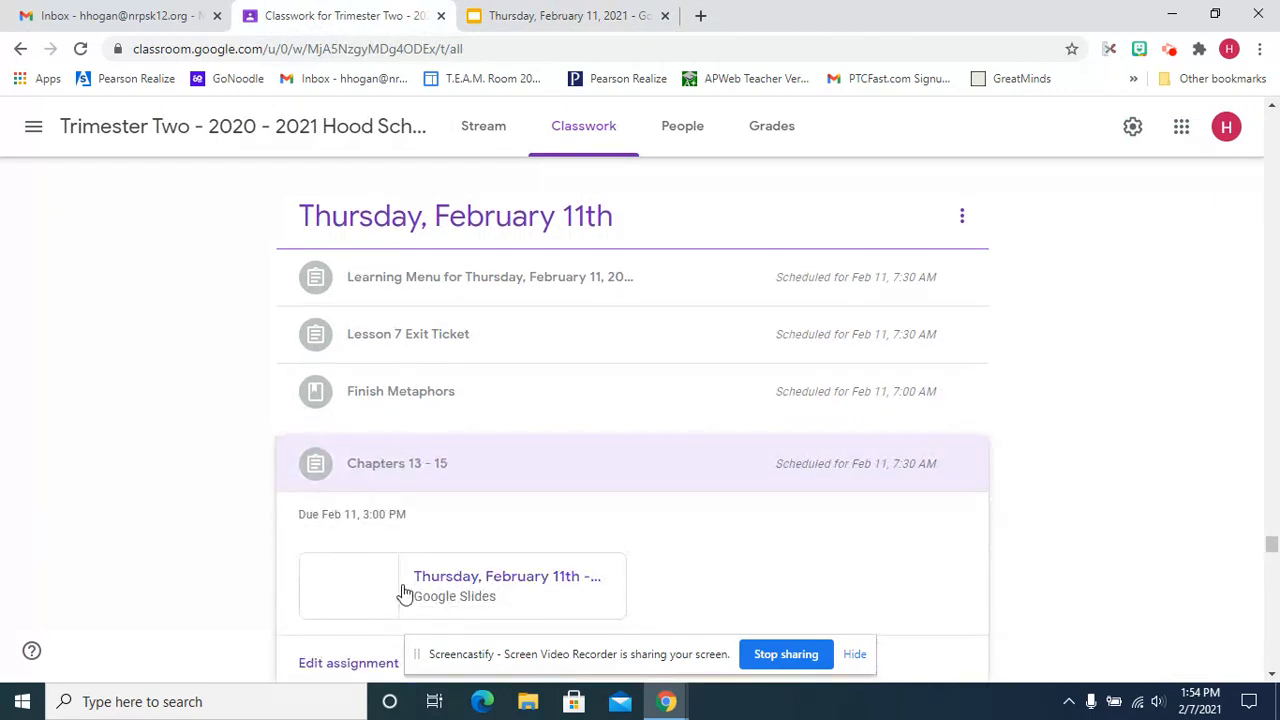
Step: Open the Thursday, February 11th Chapters 13 - 15 slides attachment
left_click(462, 585)
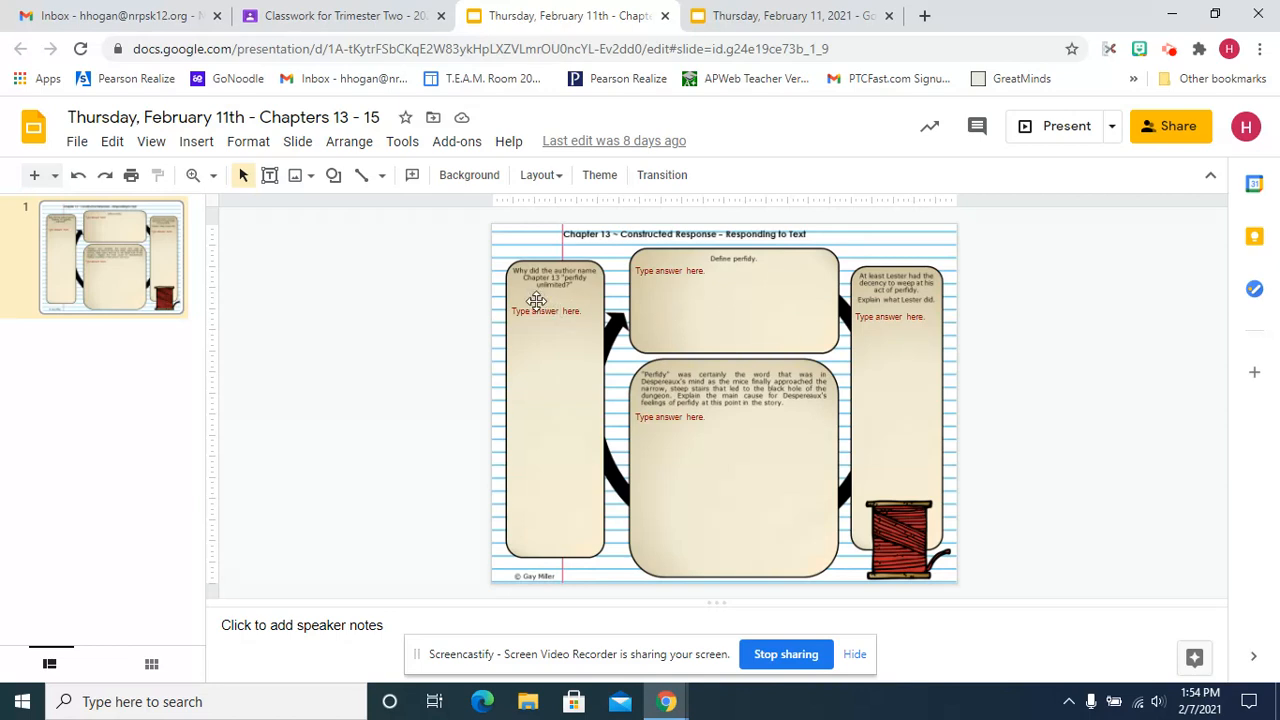
left_click(733, 300)
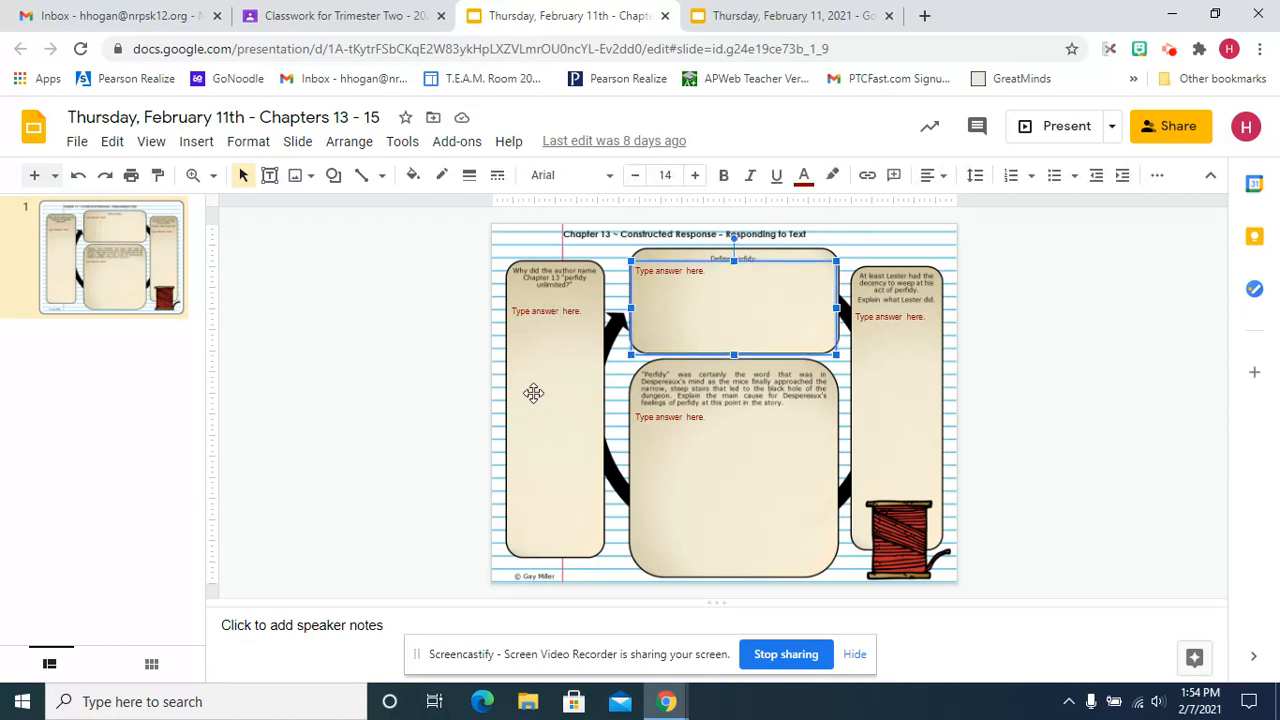
left_click(550, 420)
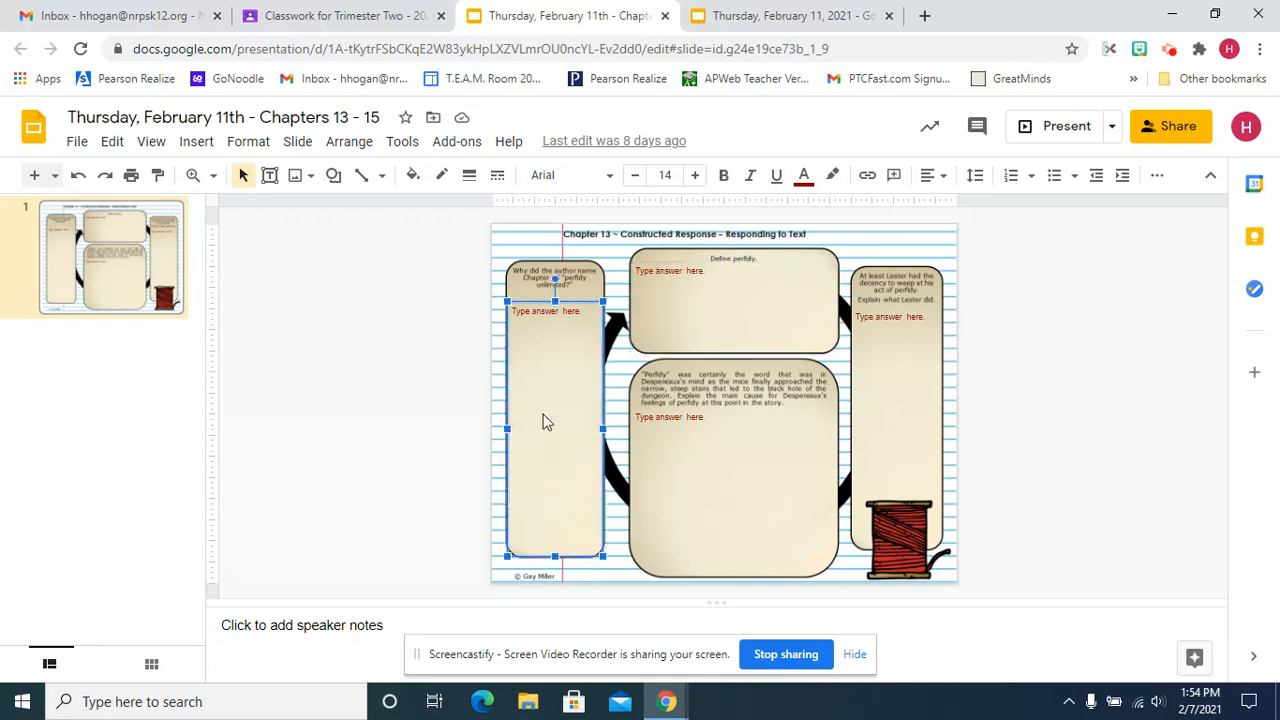
mouse_move(866, 389)
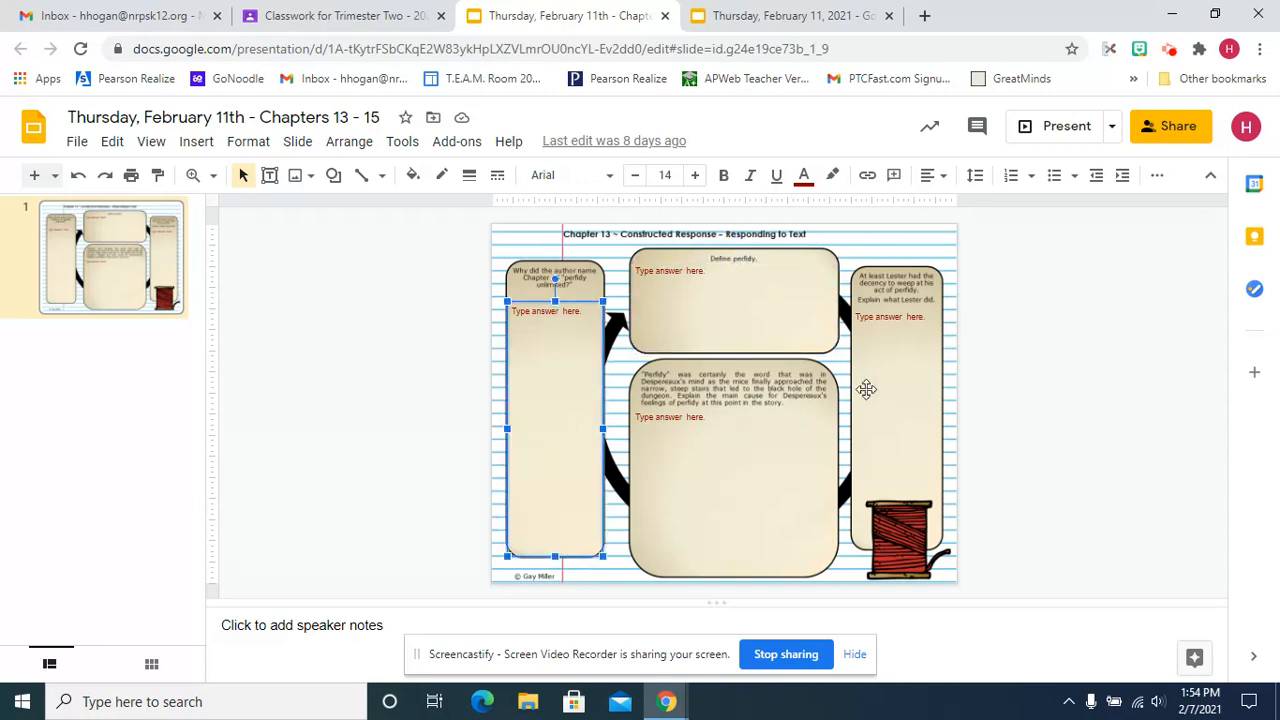
left_click(895, 400)
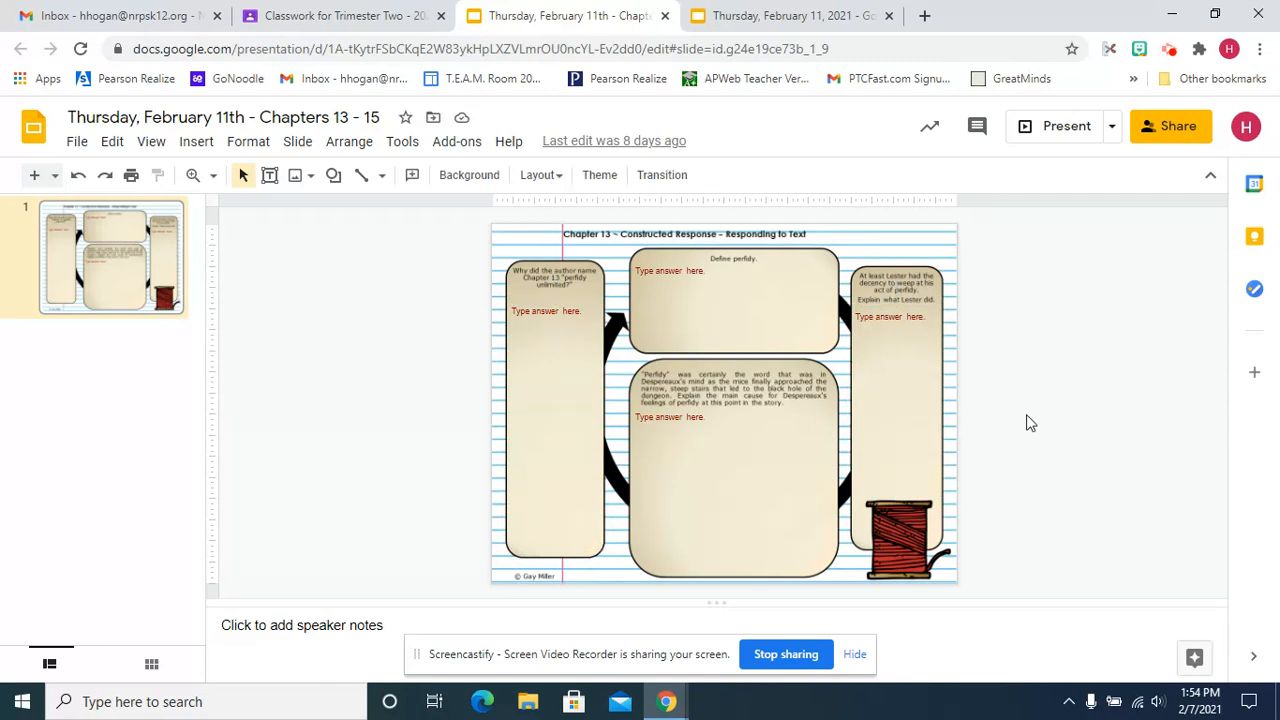
mouse_move(938, 400)
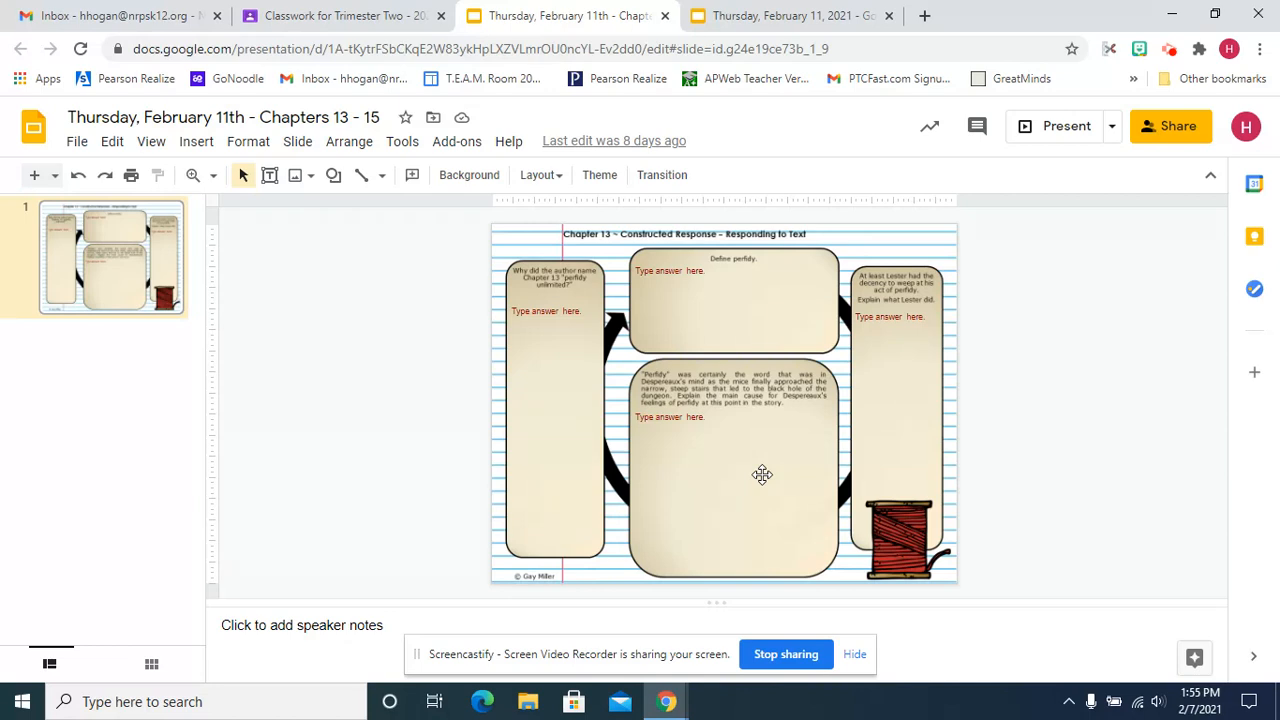
left_click(730, 480)
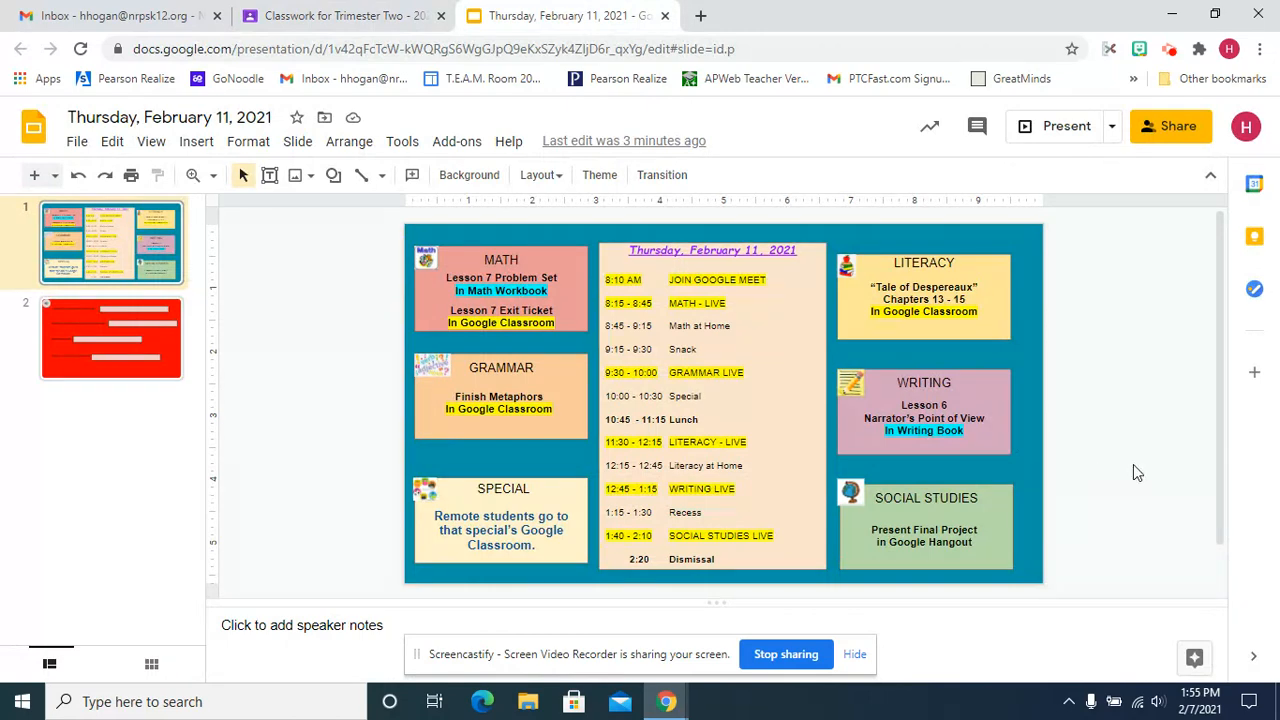
mouse_move(1107, 412)
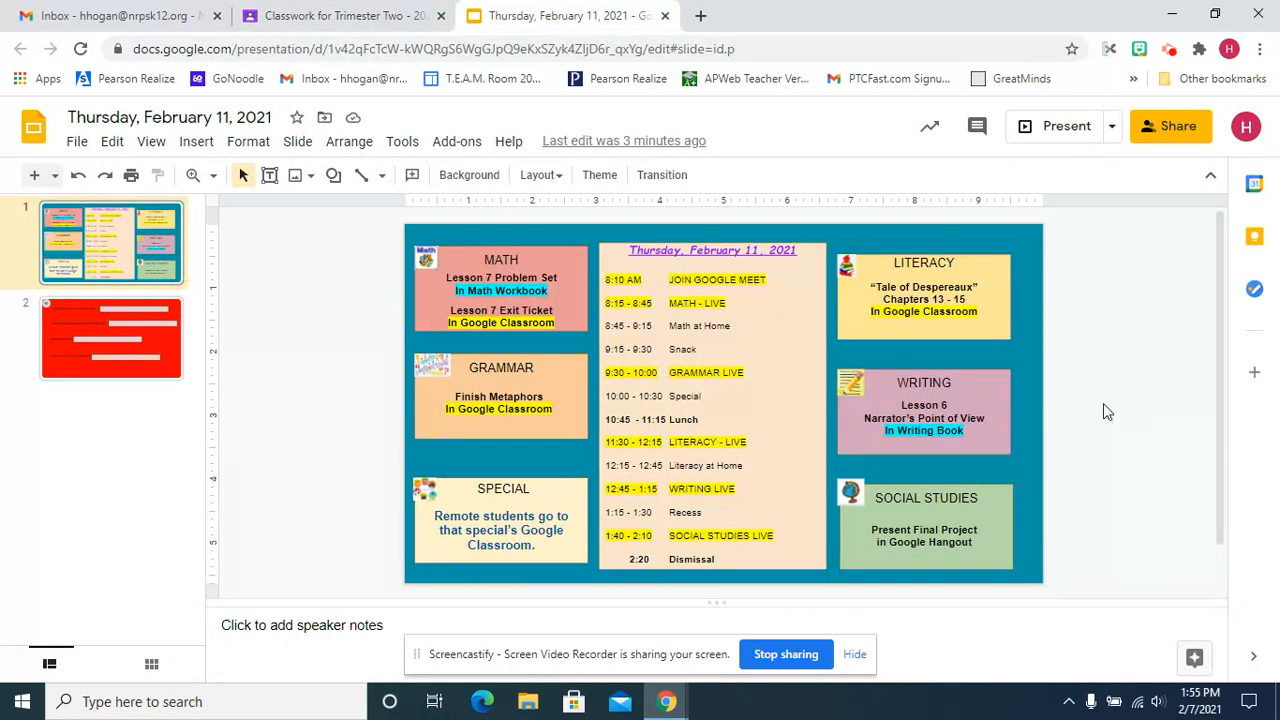
mouse_move(1185, 563)
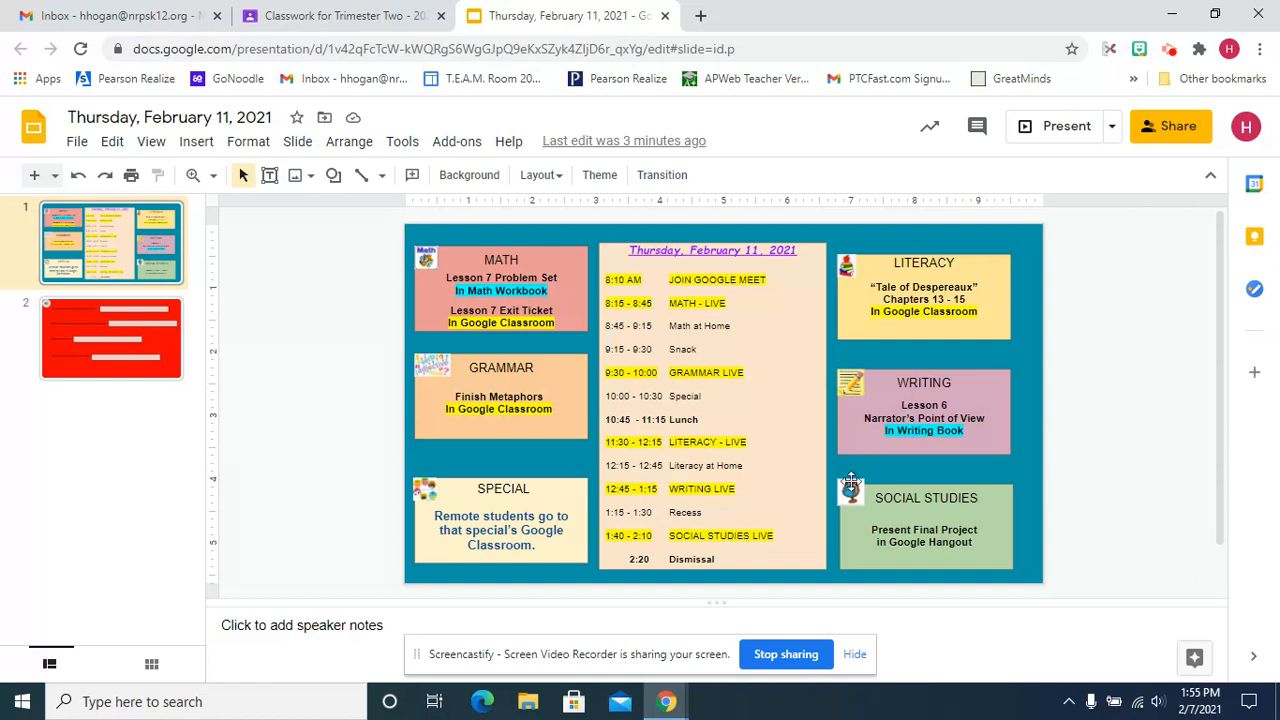
mouse_move(439, 397)
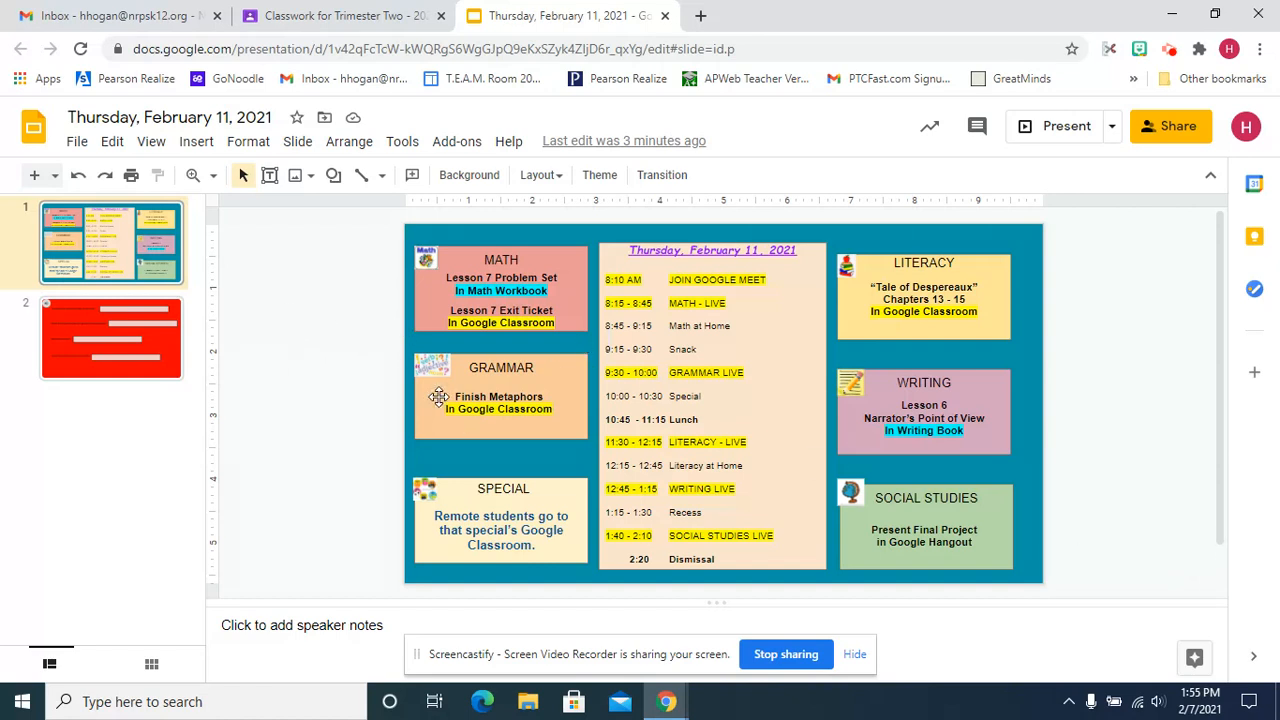